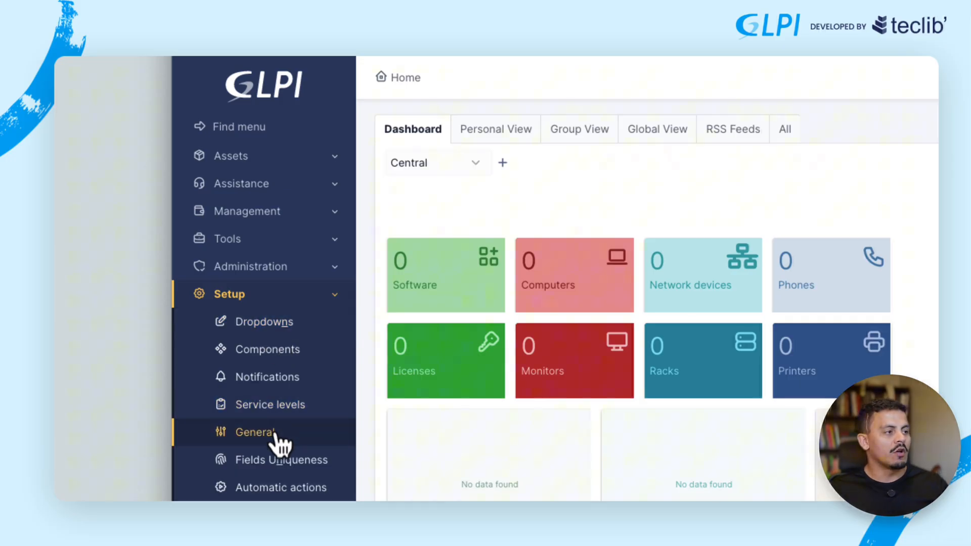
pyautogui.moveTo(456, 441)
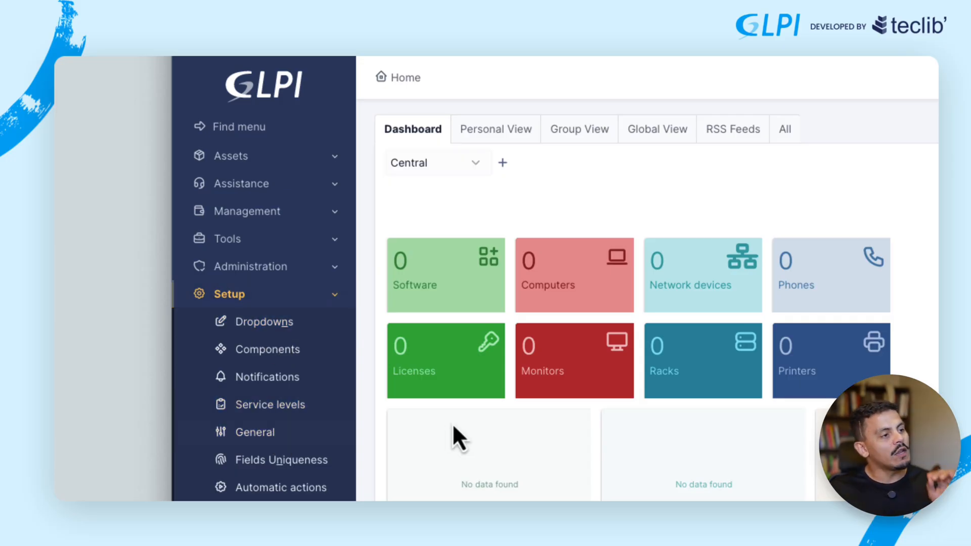
# Scroll the Install GLPI on Ubuntu tutorial to The Downstream file heading and highlight 'Downstream'.
pyautogui.click(255, 432)
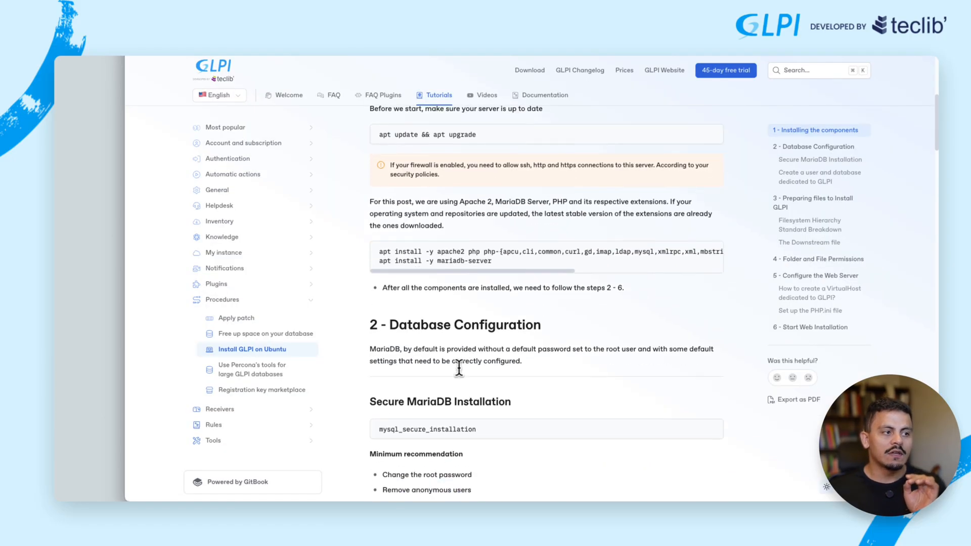
pyautogui.scroll(-3)
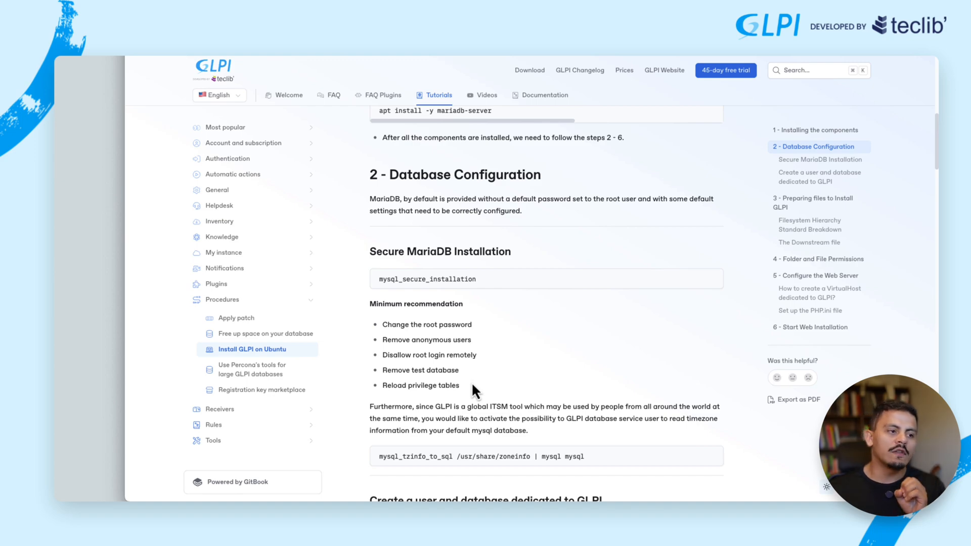
pyautogui.scroll(-3)
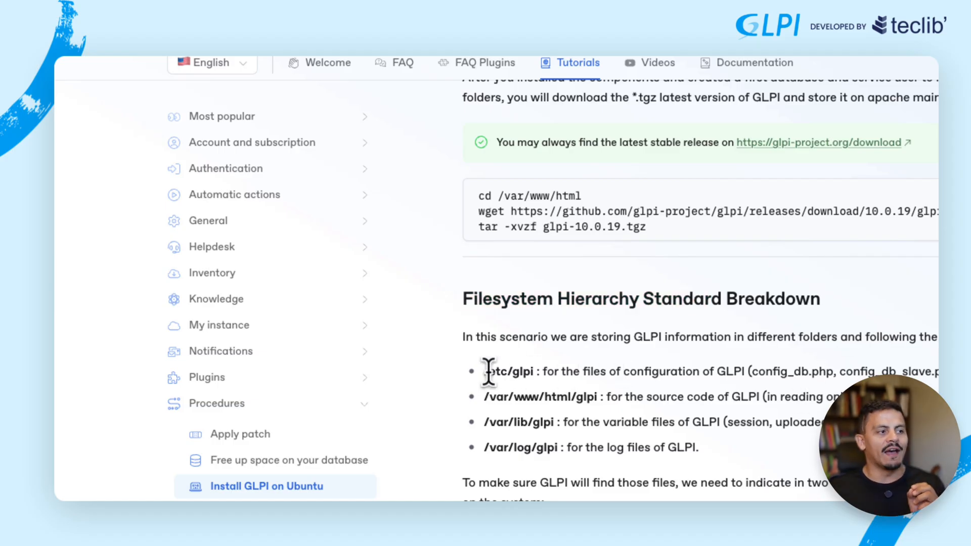
pyautogui.moveTo(564, 456)
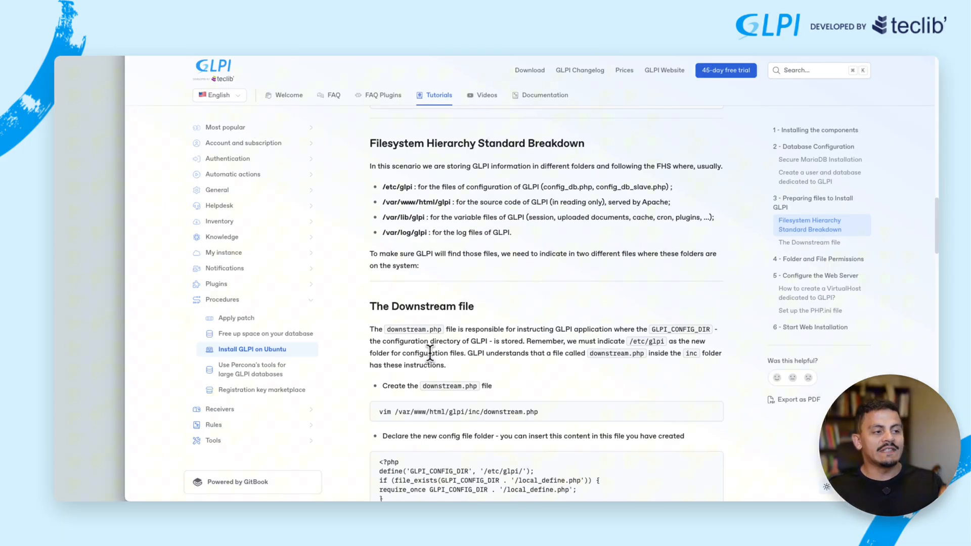
pyautogui.doubleClick(419, 305)
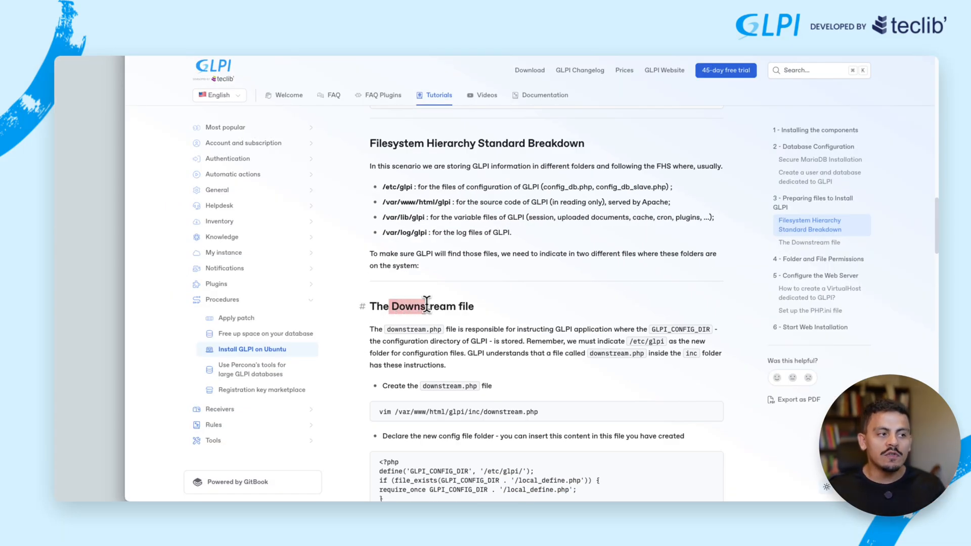
pyautogui.doubleClick(419, 306)
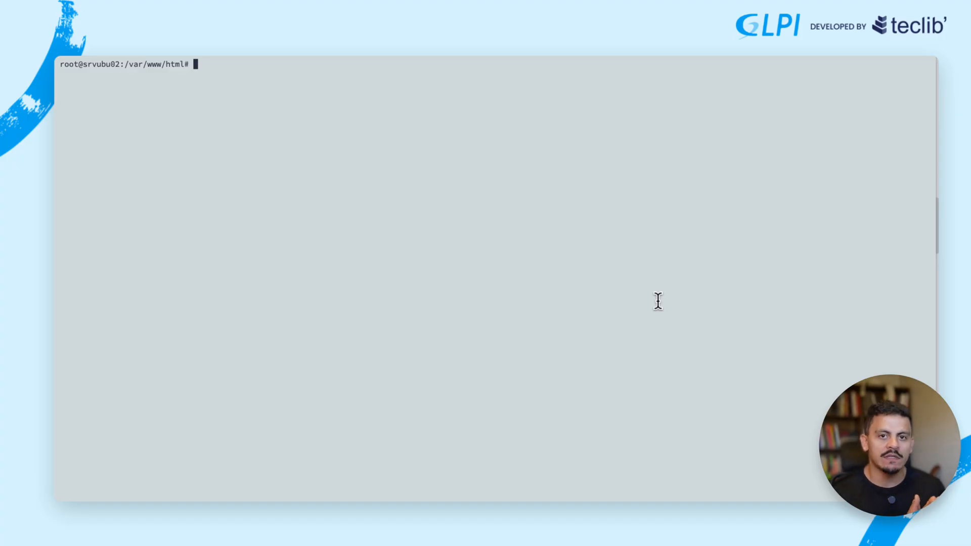
# Rename the glpi folder in /var/www/html to glpi.bkp with mv.
pyautogui.write('glpi')
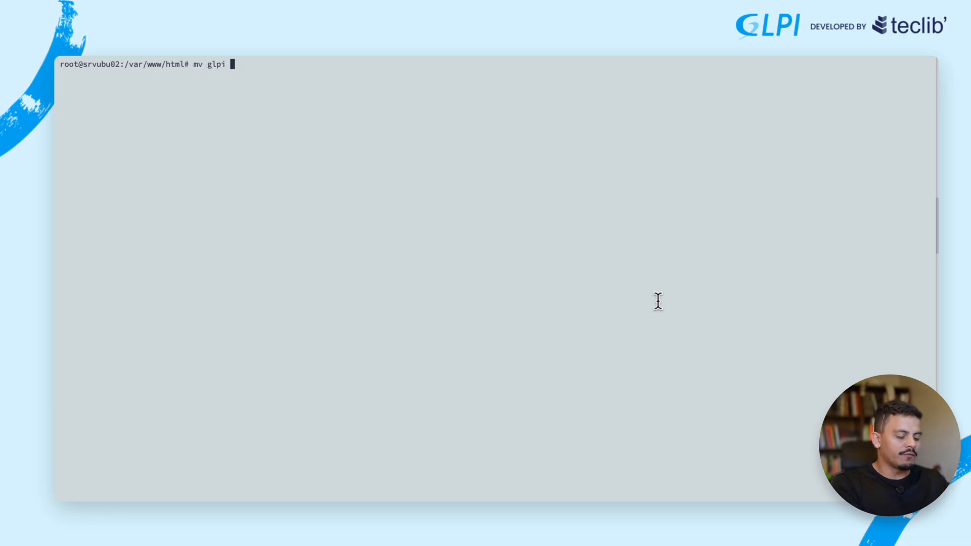
pyautogui.write('glpi.')
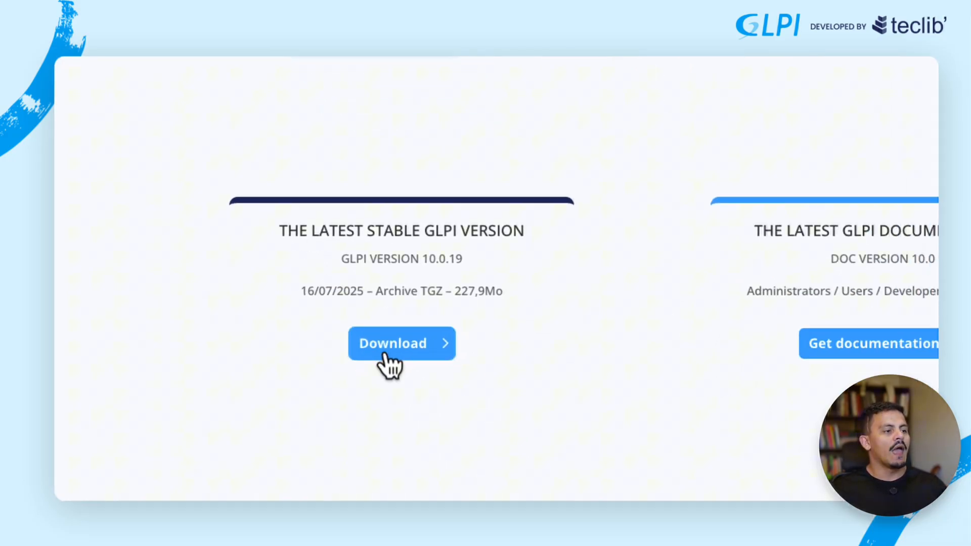
# Copy the link address of the latest stable GLPI 10.0.19 Download button.
pyautogui.rightClick(393, 344)
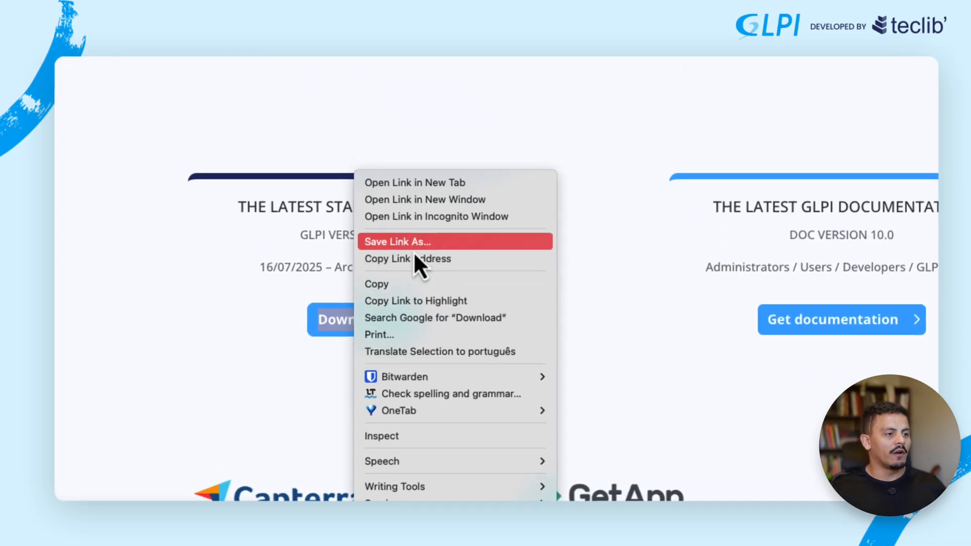
pyautogui.click(408, 259)
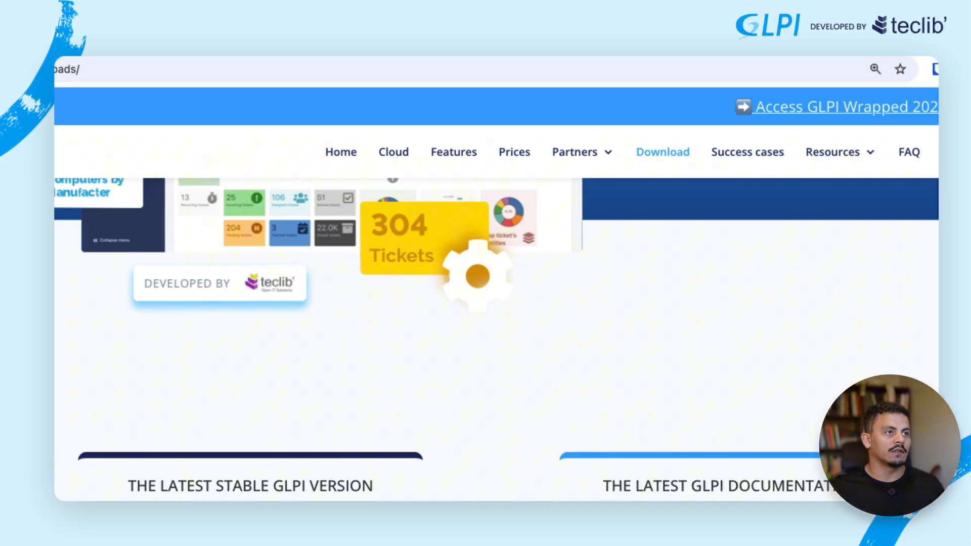
pyautogui.scroll(-3)
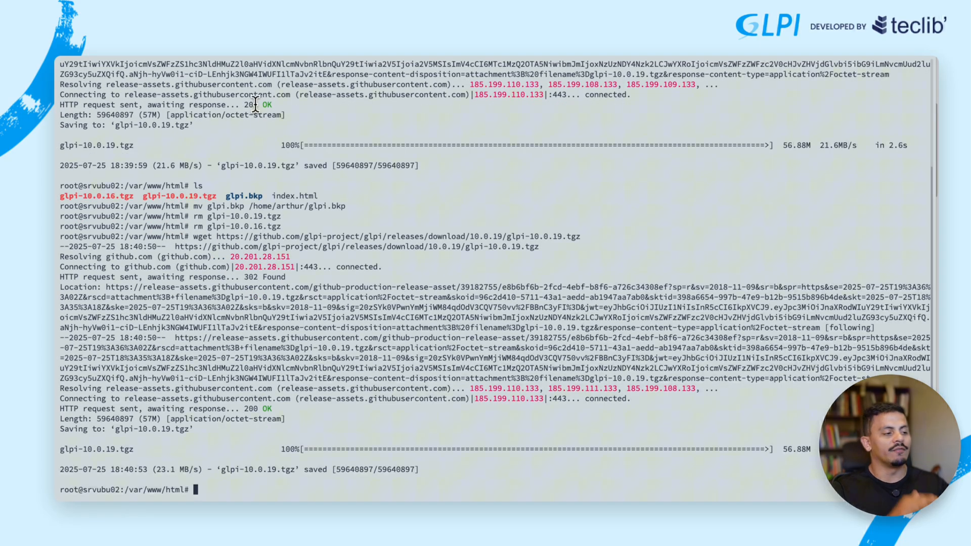
# Extract the GLPI 10.0.19 tarball with tar -xvzf into /var/www/html.
pyautogui.write('tar')
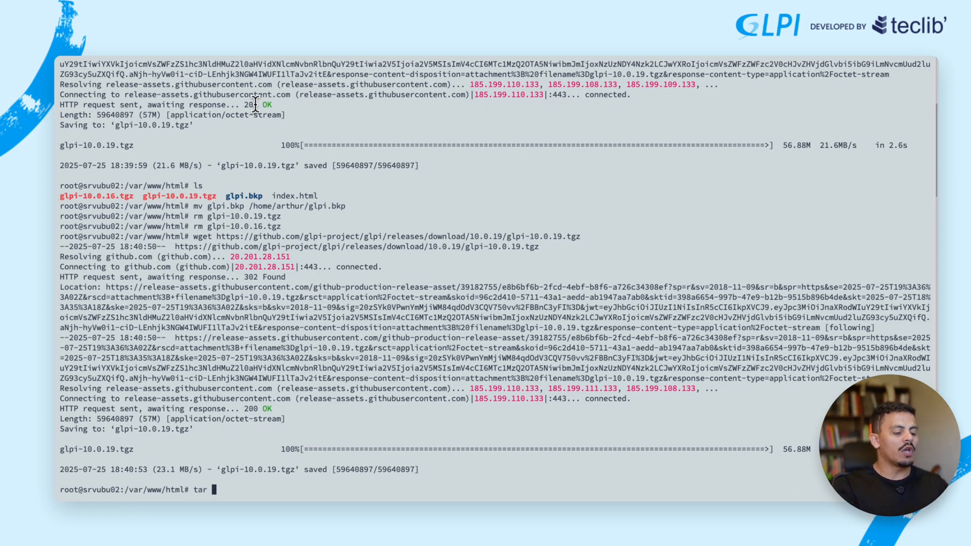
pyautogui.write('xvzf')
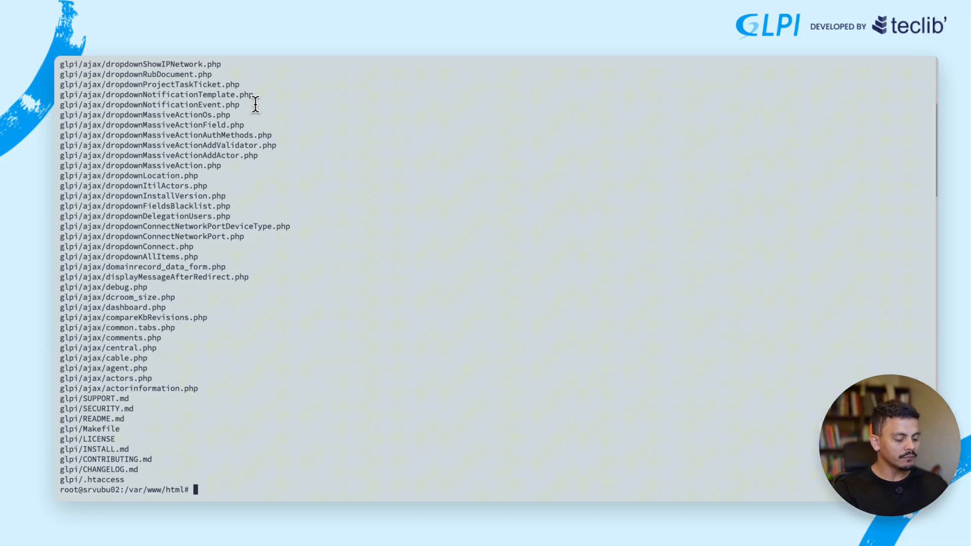
# Copy the plugins and marketplace folders from /home/arthur/glpi.bkp into glpi with cp -Rf.
pyautogui.write('cp /')
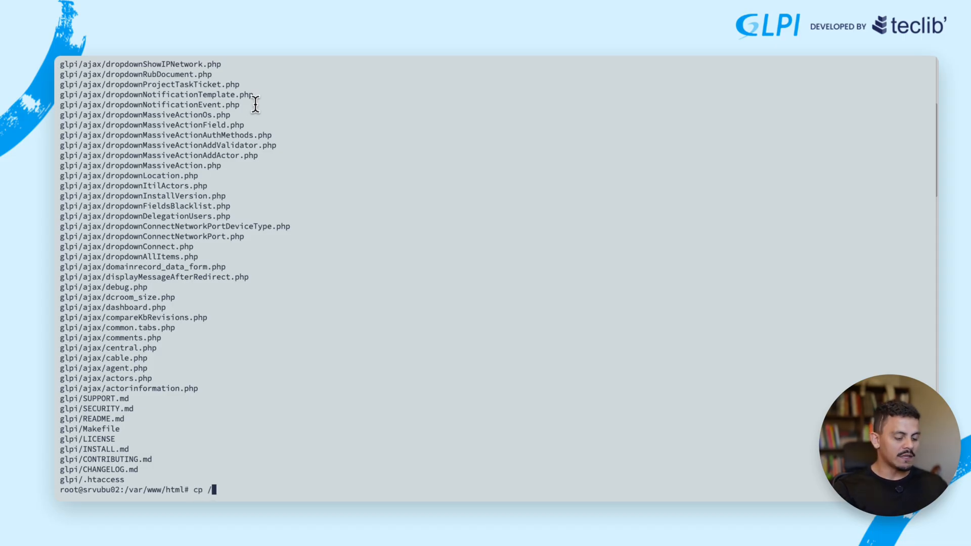
pyautogui.write('h')
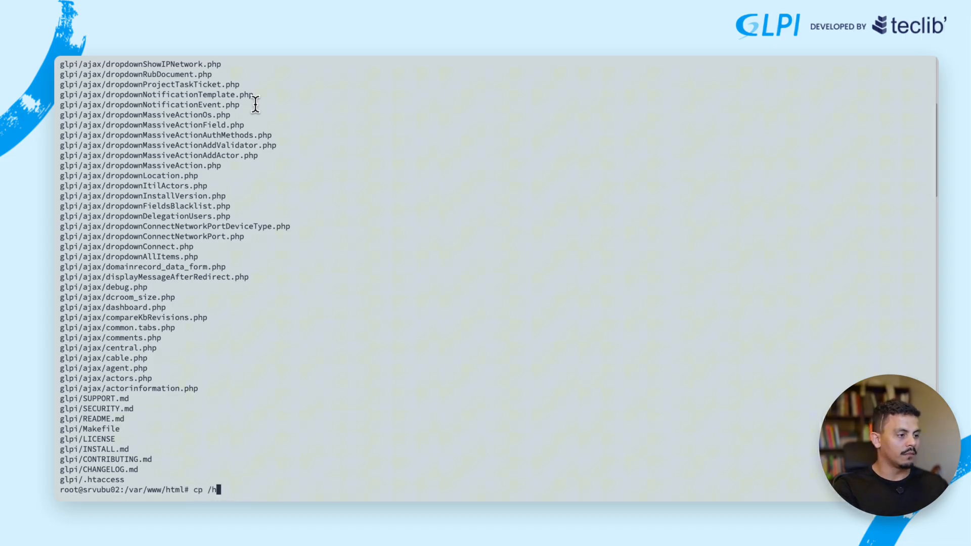
pyautogui.write('ome/arthur/')
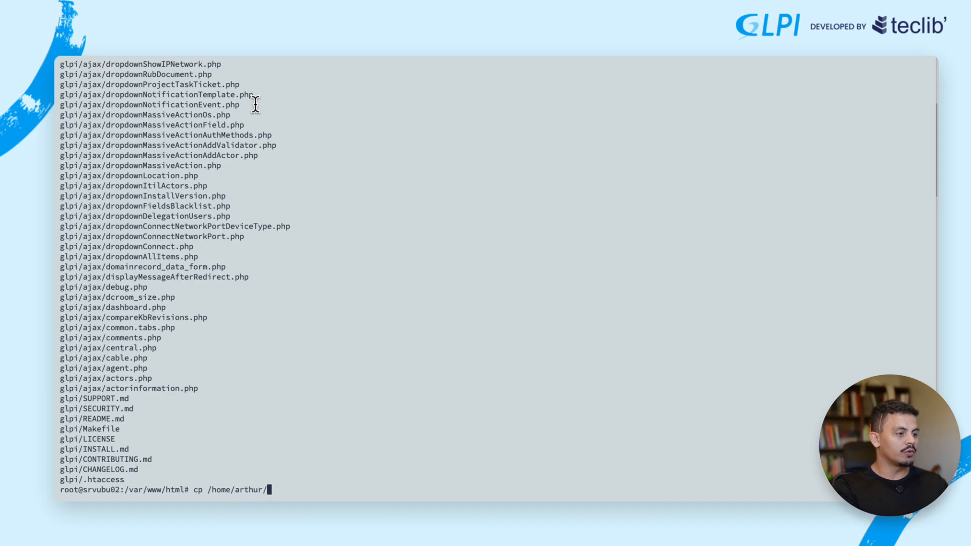
pyautogui.write('glpi.bkp/')
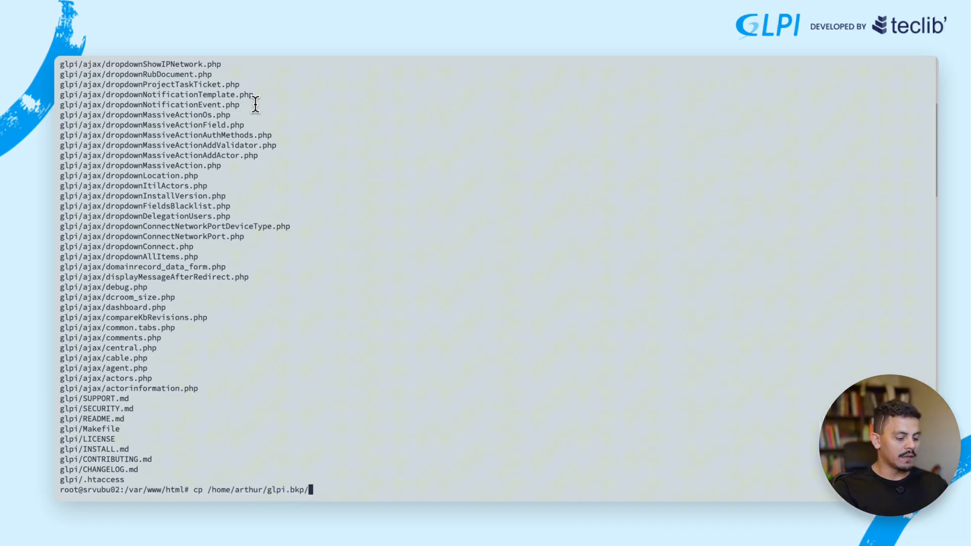
pyautogui.write('plugins/')
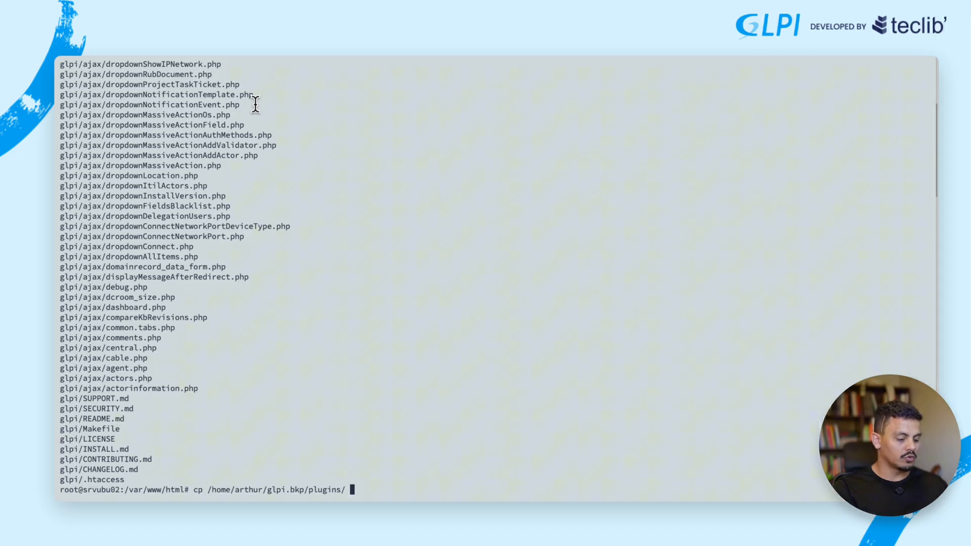
pyautogui.write('glpi')
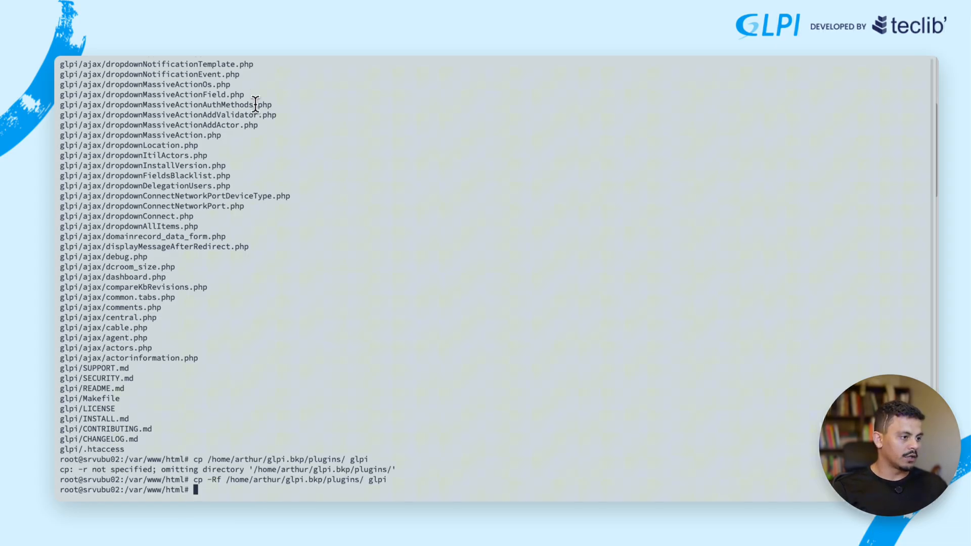
pyautogui.write('cp -Rf /home/arthur/glpi.bkp/plugins/ glpi')
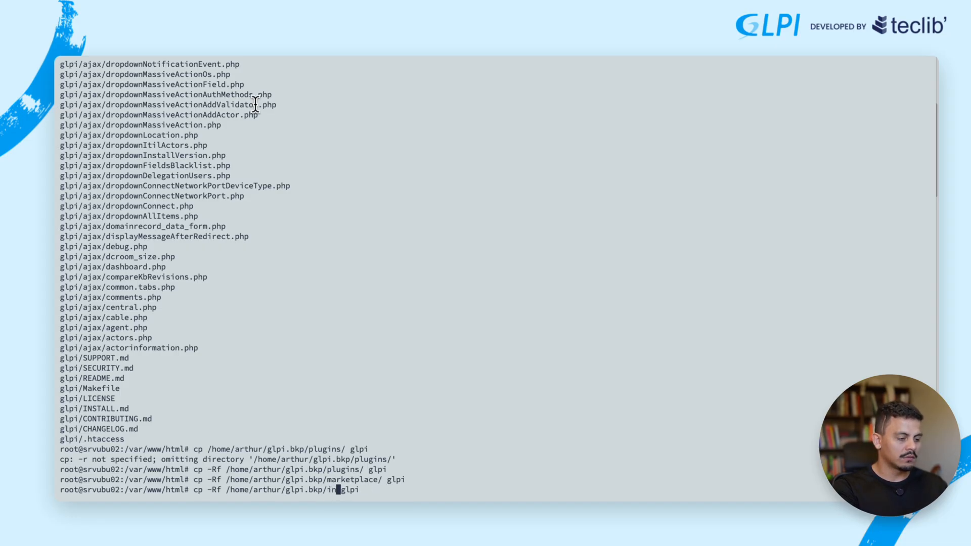
# Copy glpi.bkp/inc/downstream.php into glpi/inc/ and start moving into the glpi folder.
pyautogui.write('c/')
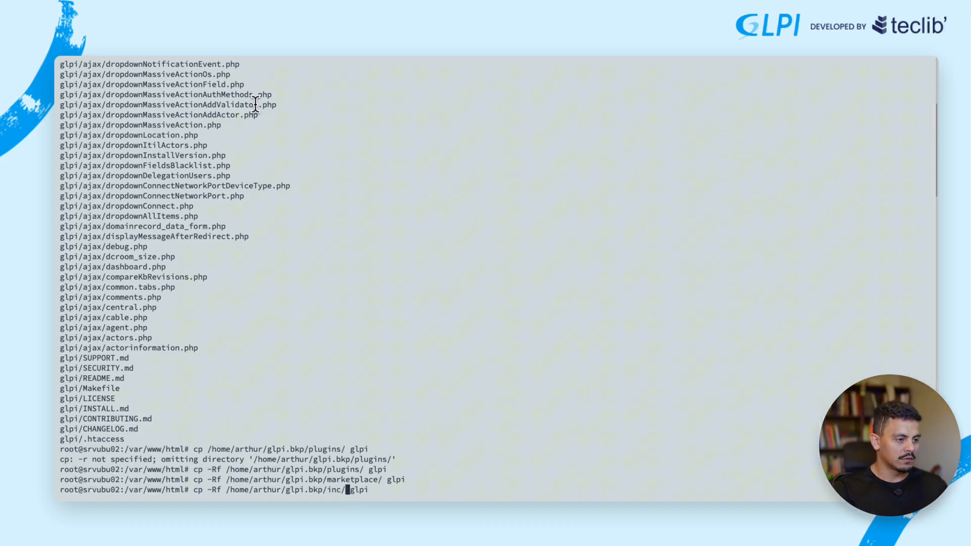
pyautogui.write('downstream.php glpi')
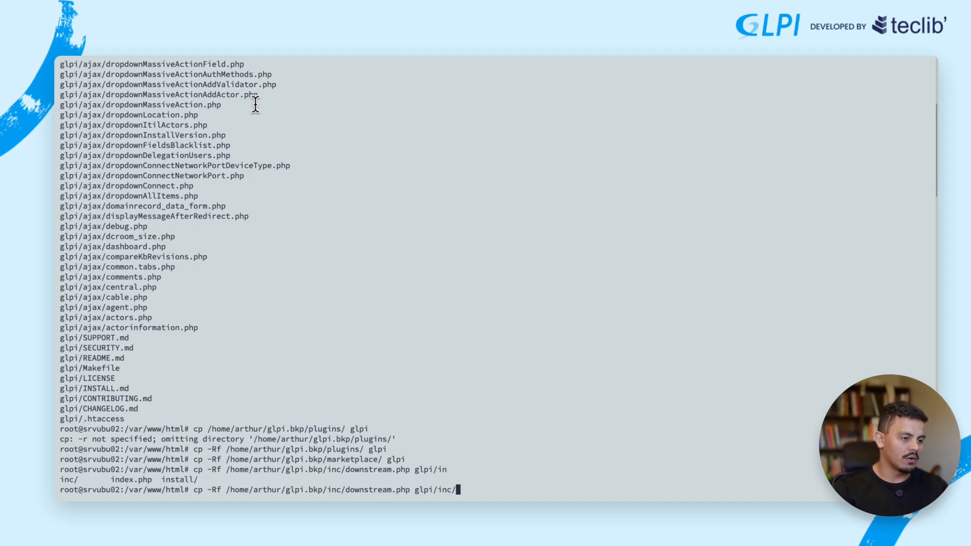
pyautogui.press('Enter')
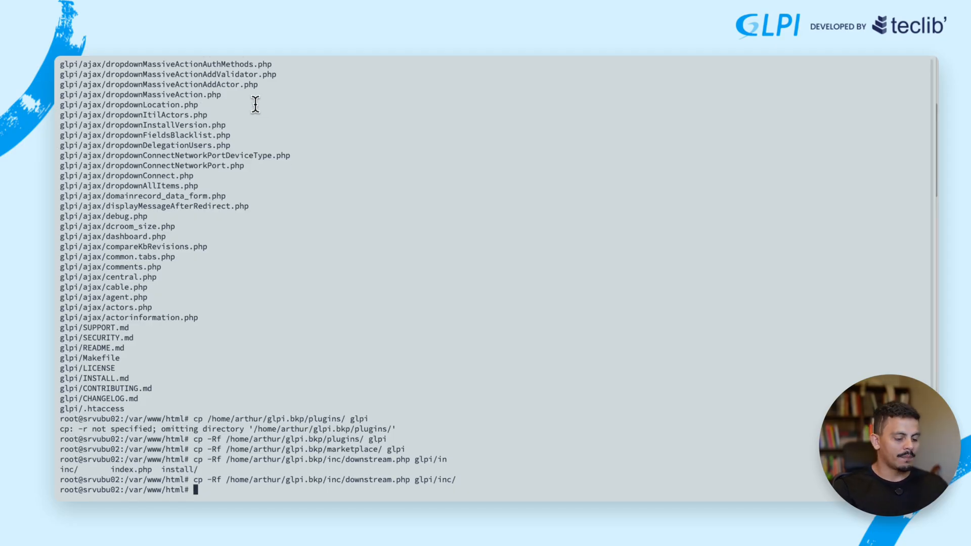
pyautogui.write('cd glpi')
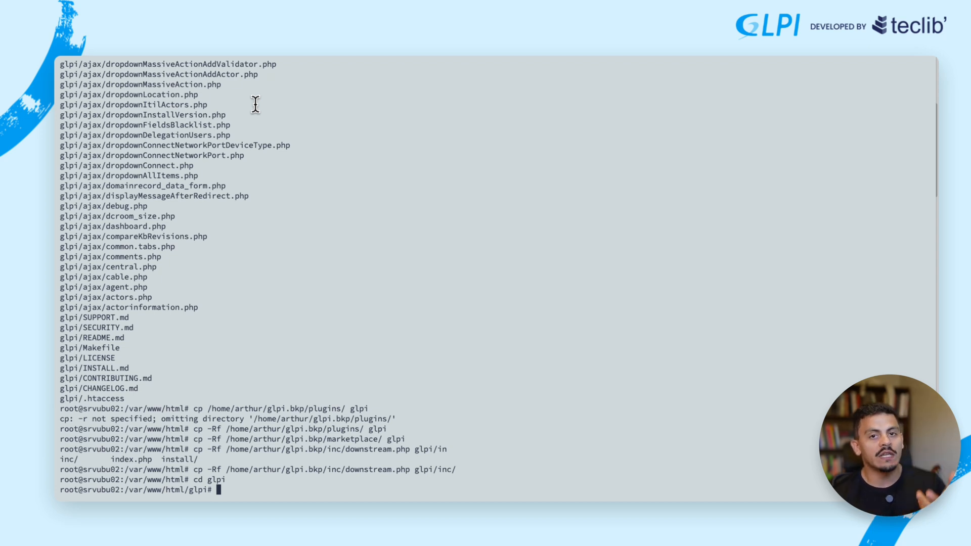
# Open a file from the glpi inc/ directory in vim for editing.
pyautogui.write('vim')
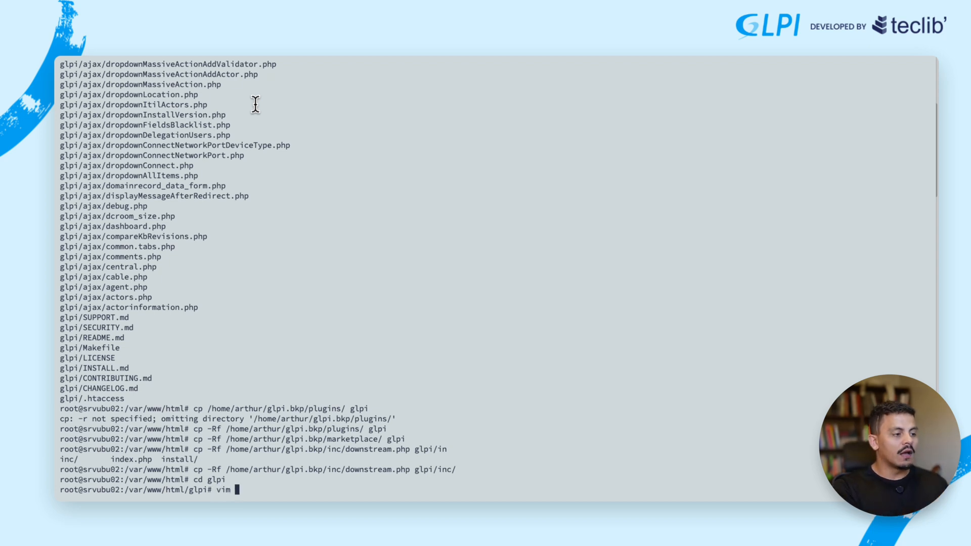
pyautogui.write('inc/')
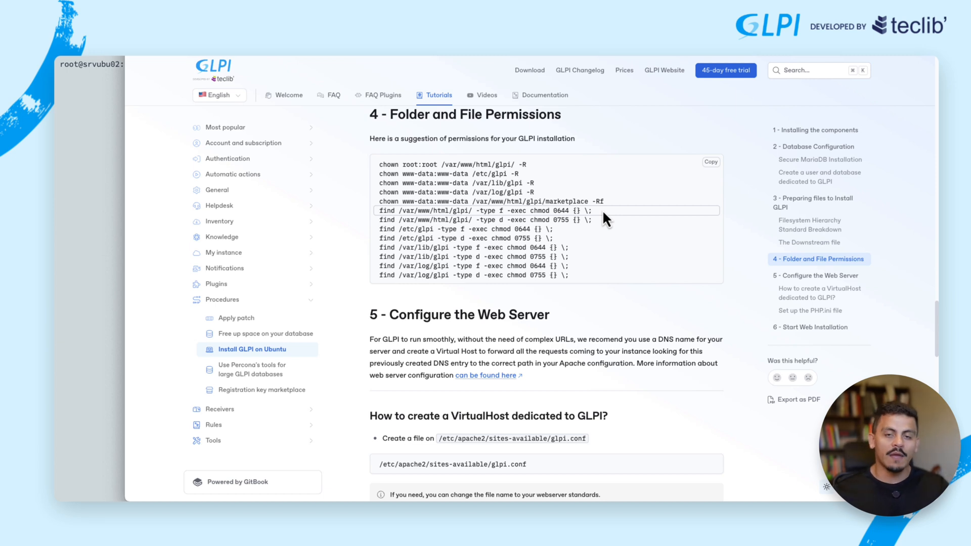
pyautogui.moveTo(107, 115)
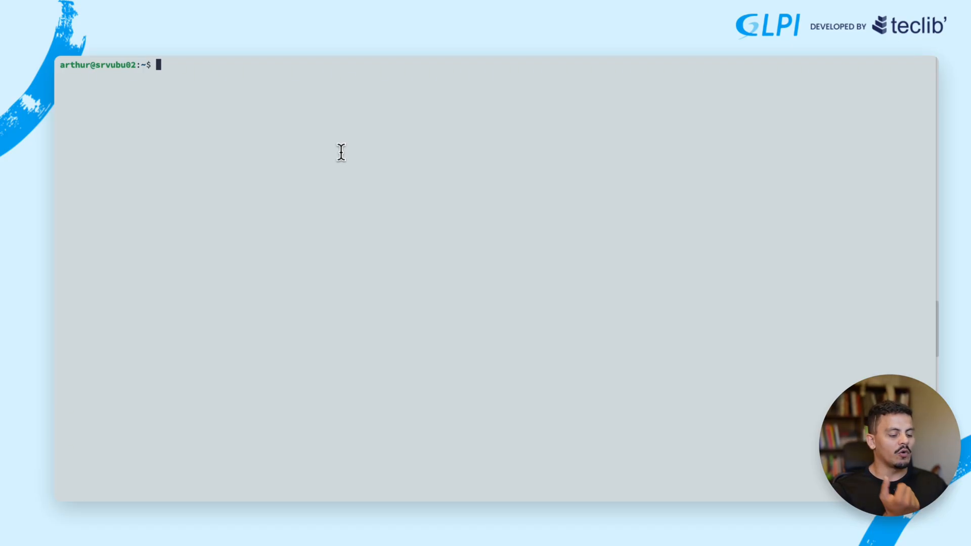
# Change directory to /var/www/html/glpi/.
pyautogui.write('cd /var/')
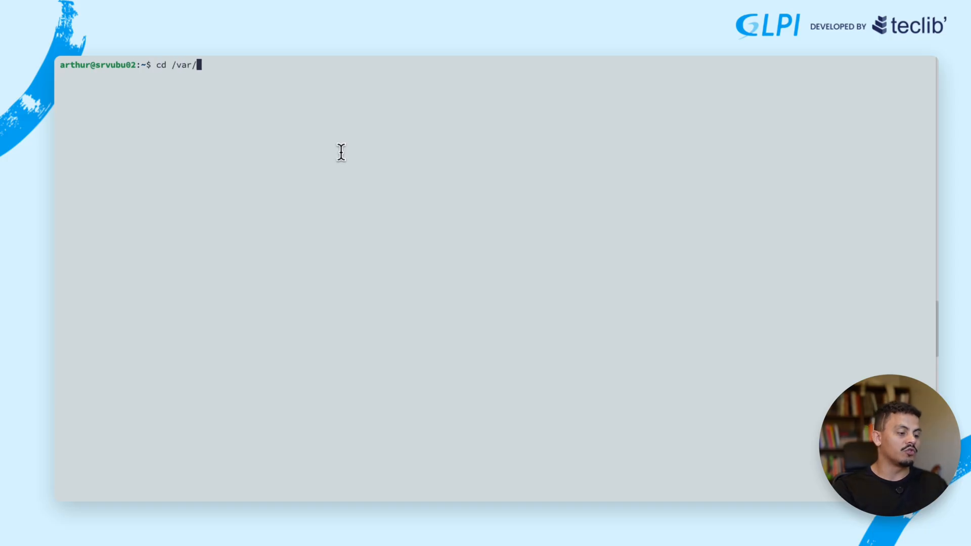
pyautogui.write('www/g')
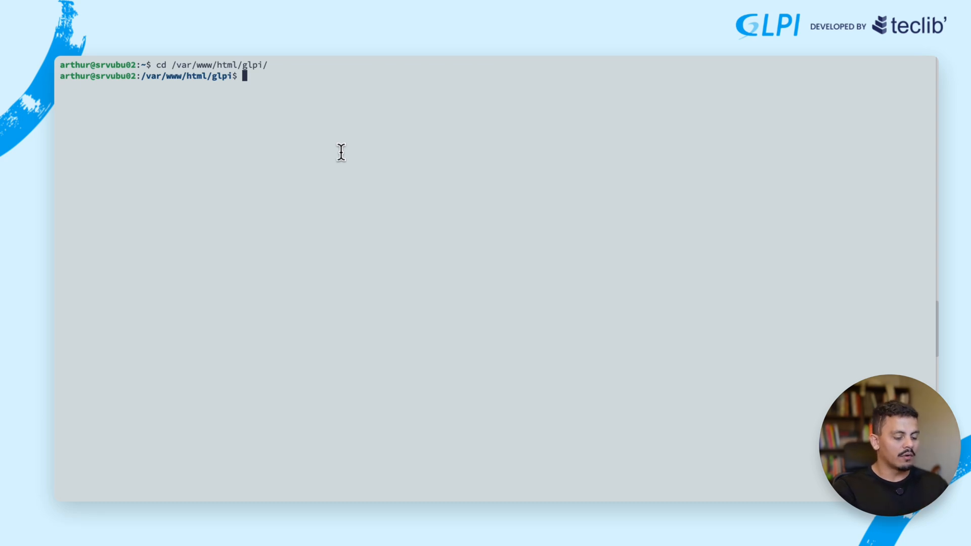
# Launch sudo -u www-data php bin/console db:update, reaching the sudo password prompt.
pyautogui.write('sudo -u w')
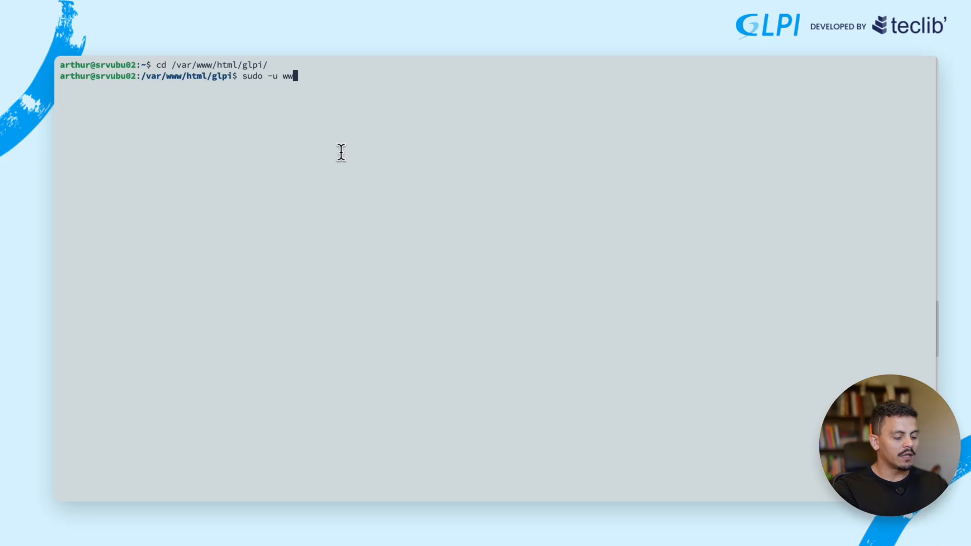
pyautogui.write('w-data')
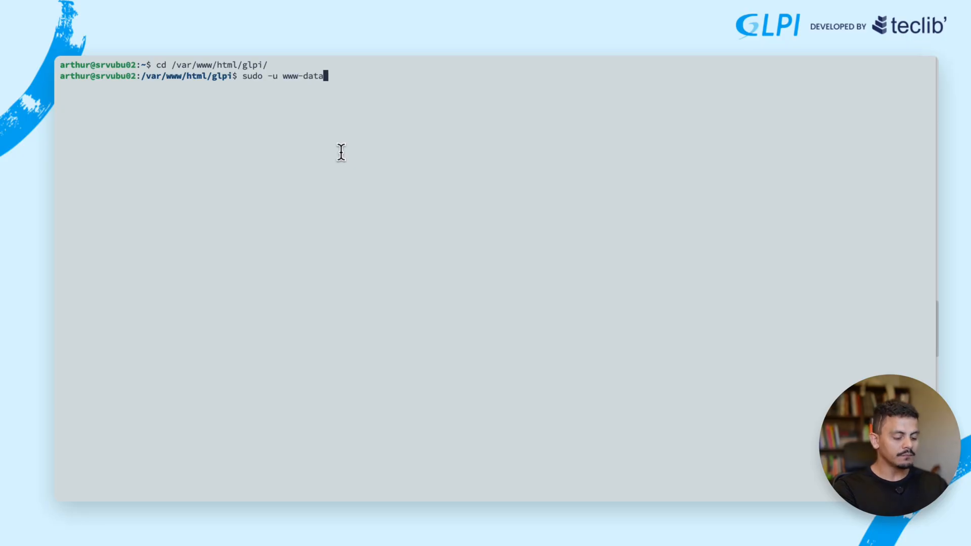
pyautogui.write('php')
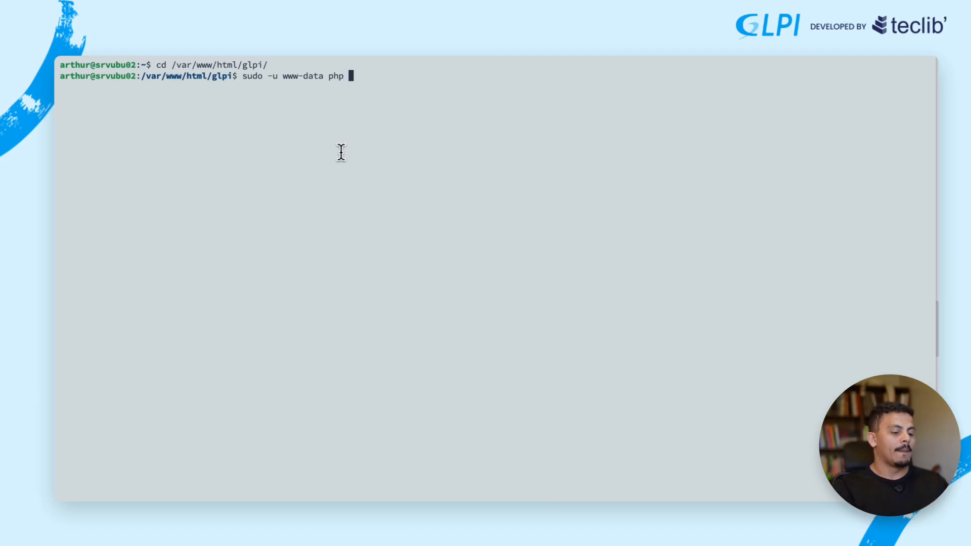
pyautogui.write('bin/')
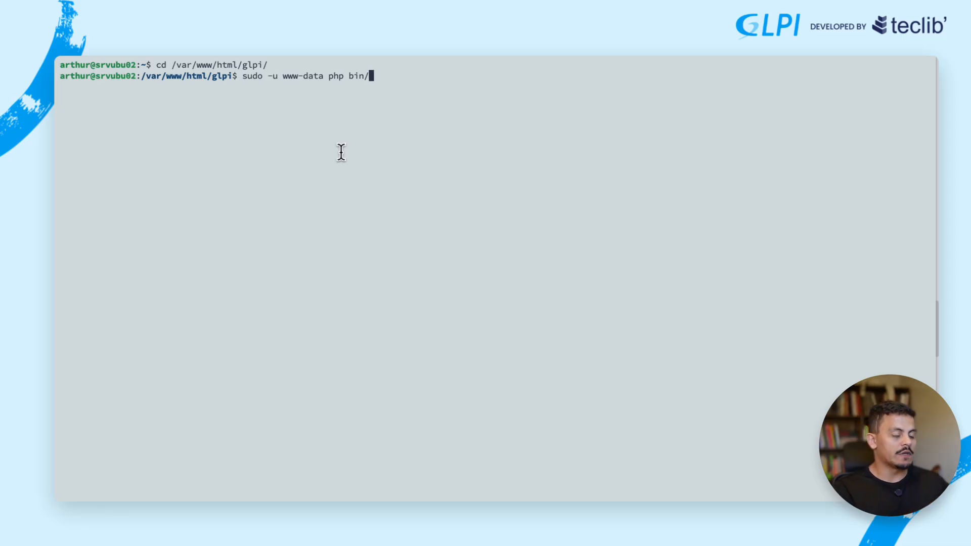
pyautogui.write('console')
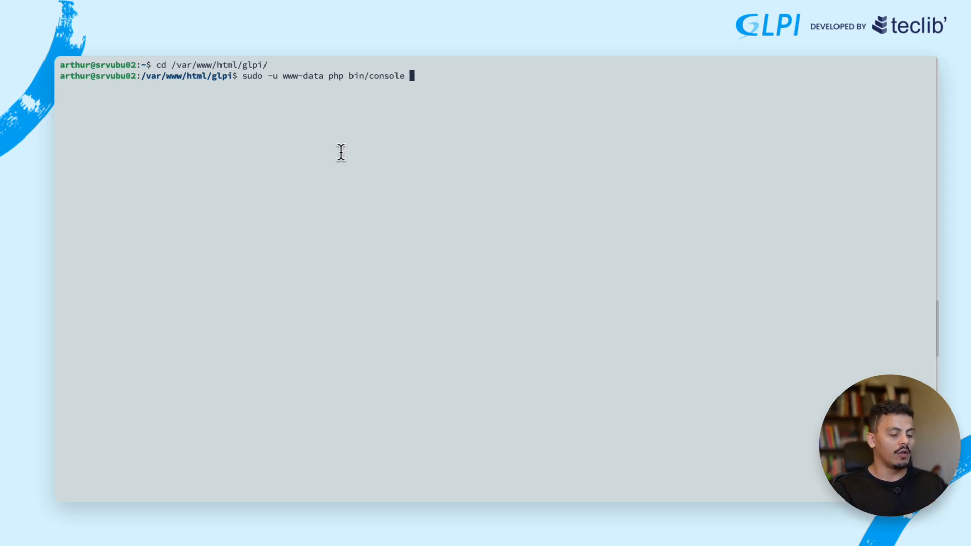
pyautogui.write('db:update')
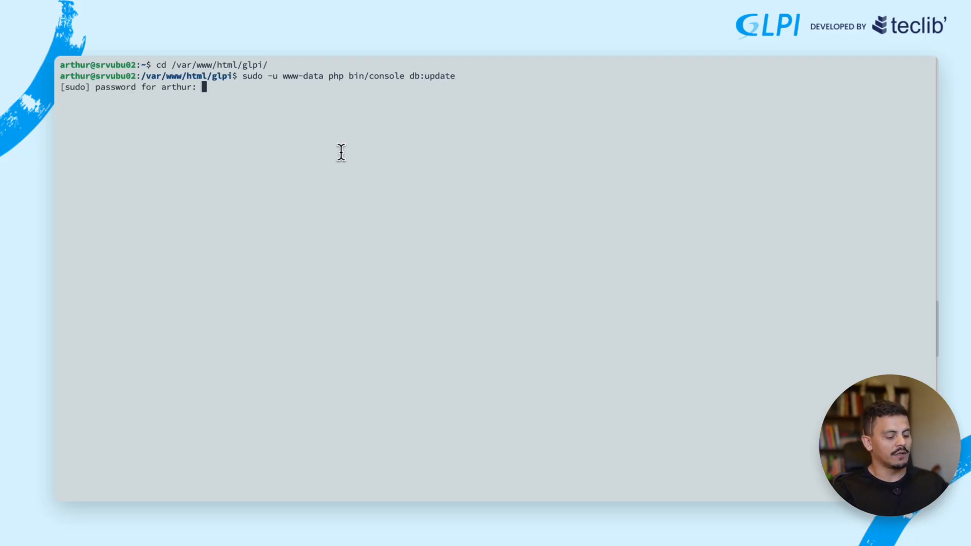
# Enter the sudo password and answer yes to continue and to send usage statistics, completing the 10.0.19 migration.
pyautogui.press('Enter')
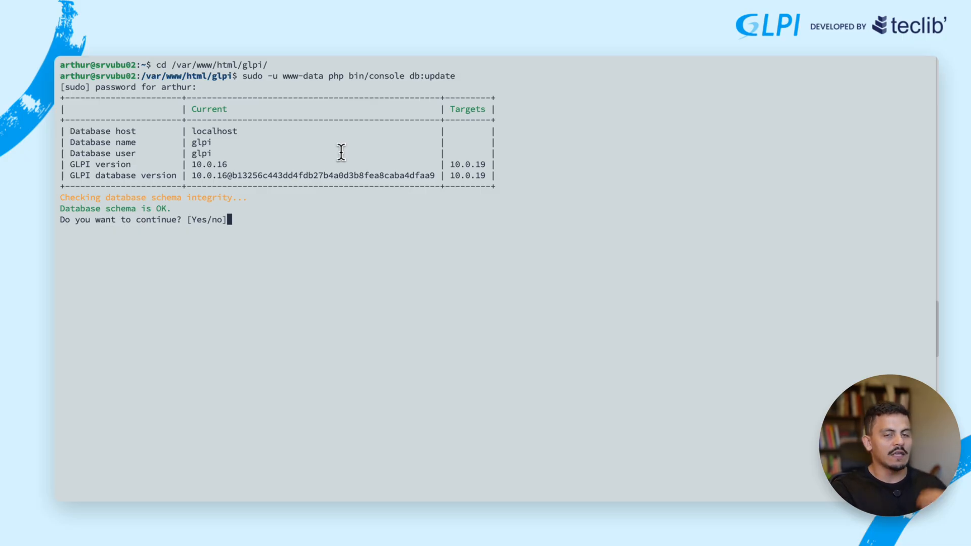
pyautogui.moveTo(126, 176)
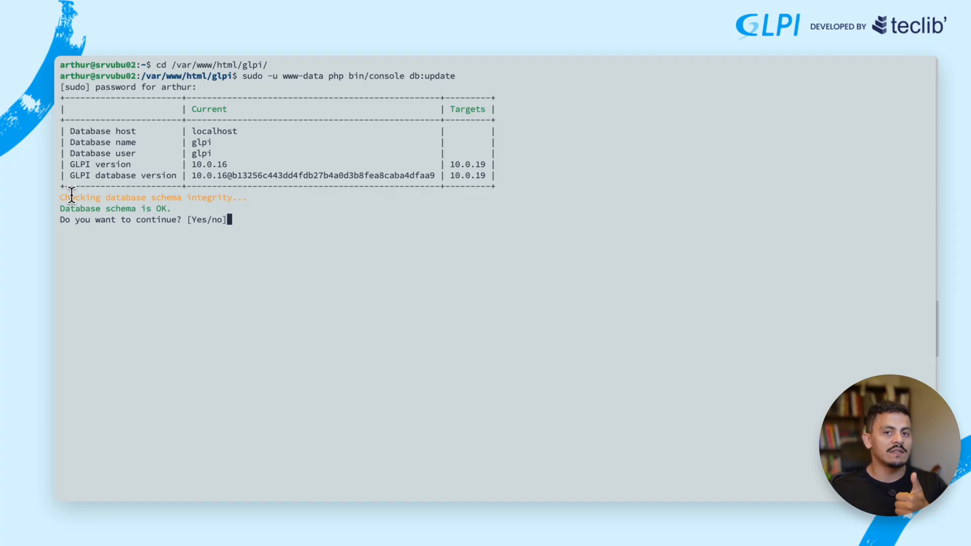
pyautogui.write('yes')
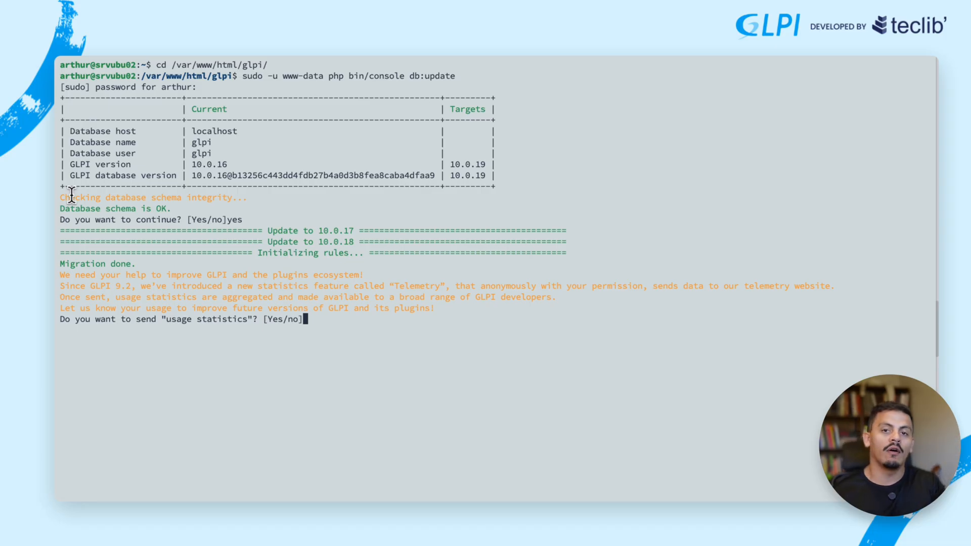
pyautogui.write('yes')
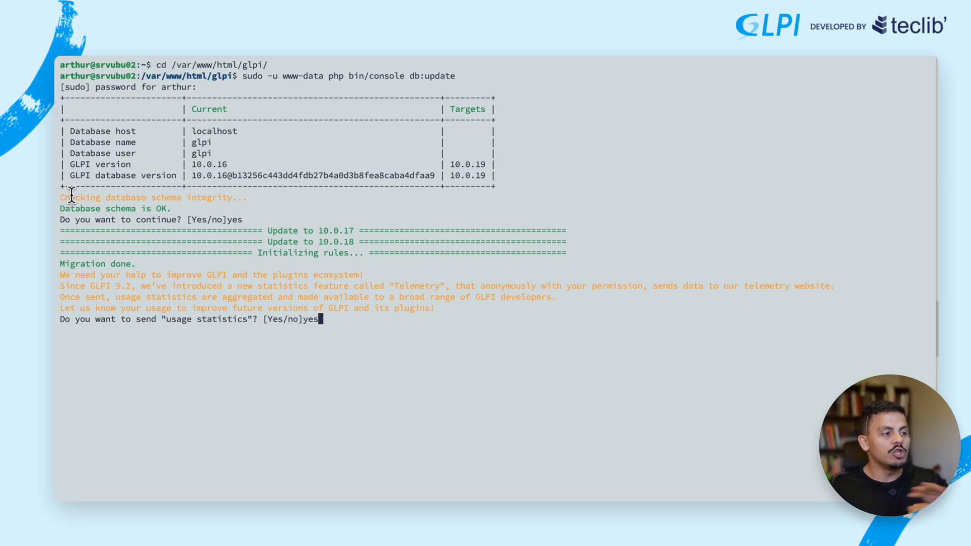
pyautogui.press('enter')
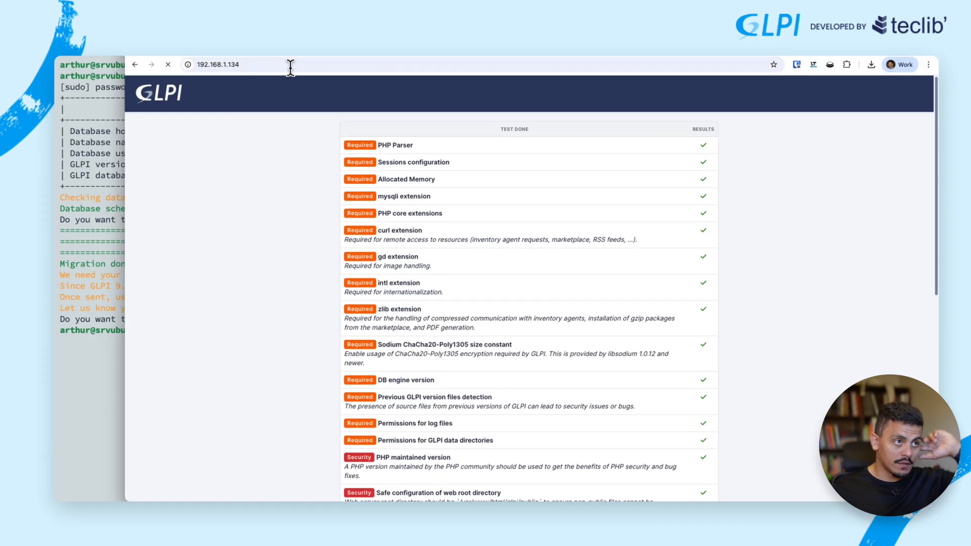
pyautogui.moveTo(295, 91)
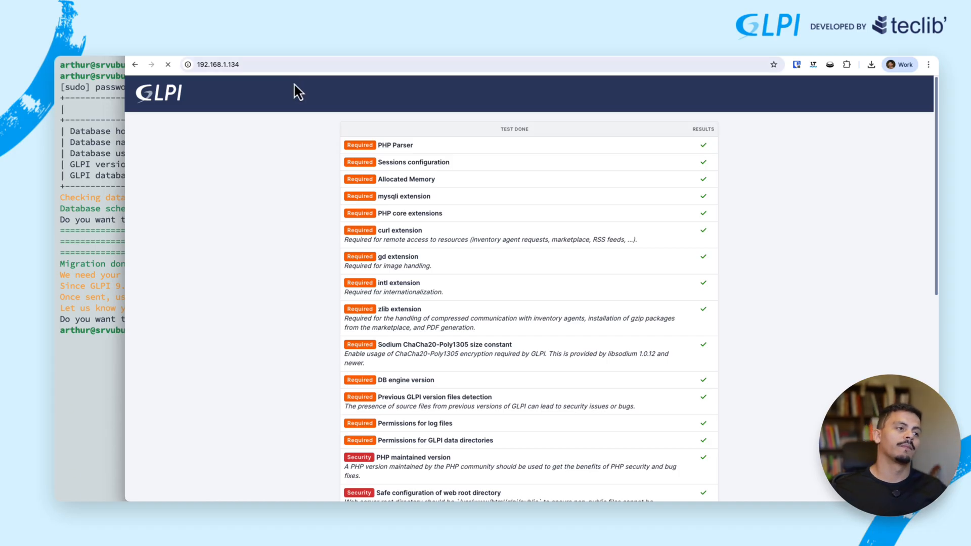
pyautogui.moveTo(276, 149)
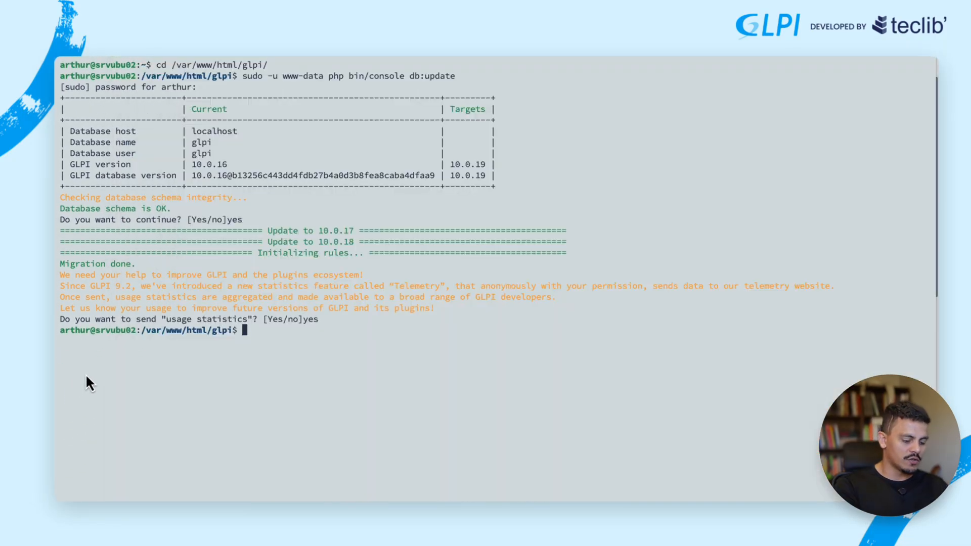
# Delete /var/www/html/glpi/install/install.php and begin removing the glpi-10.0.19.tgz archive.
pyautogui.write('sudo')
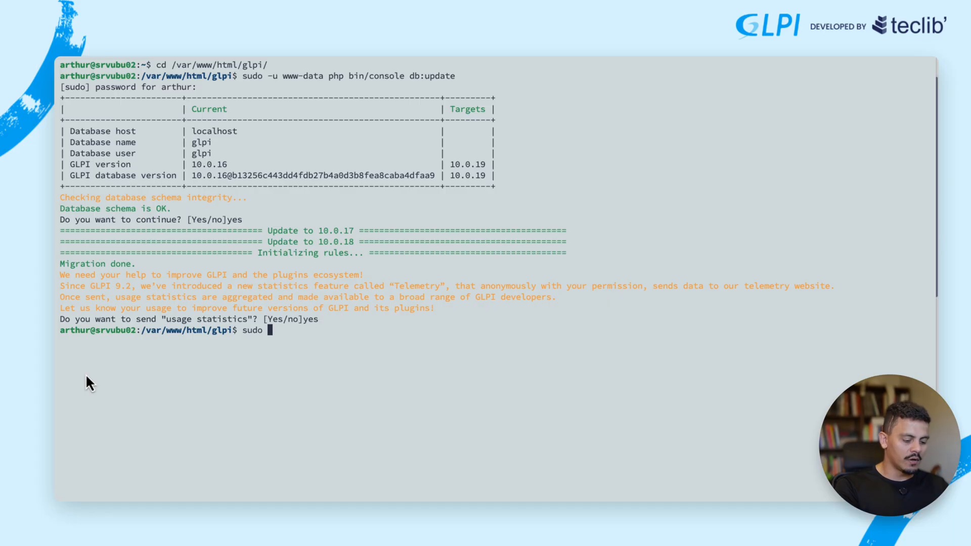
pyautogui.write('rm /')
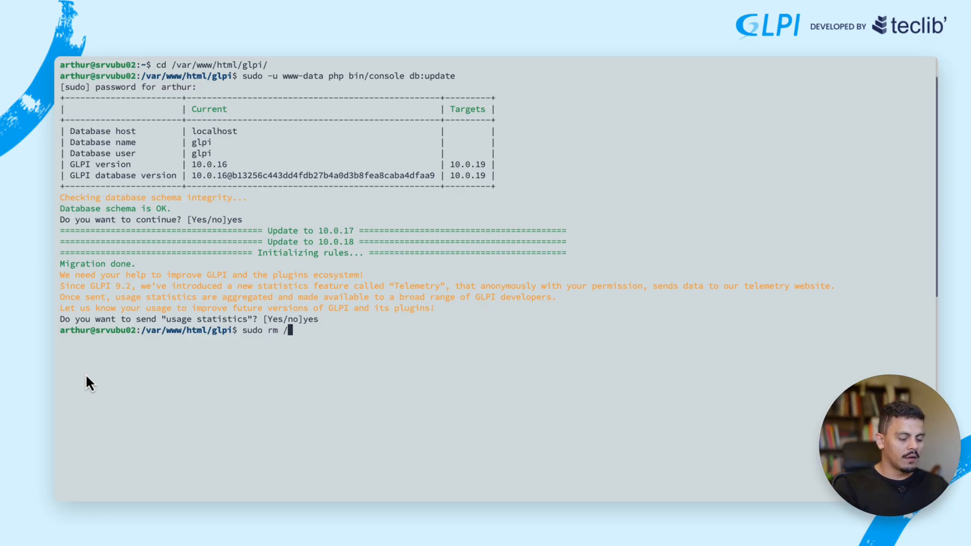
pyautogui.write('var/wh')
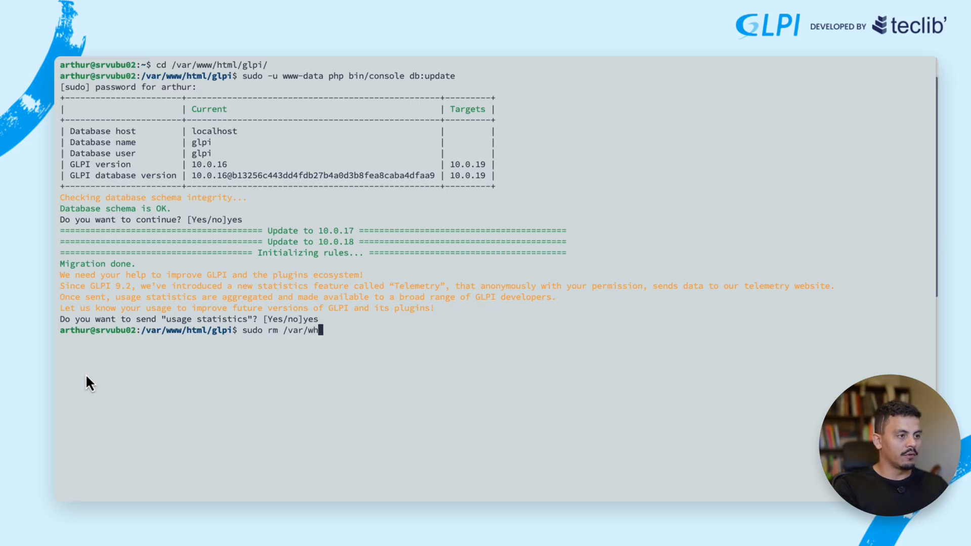
pyautogui.write('www/ht')
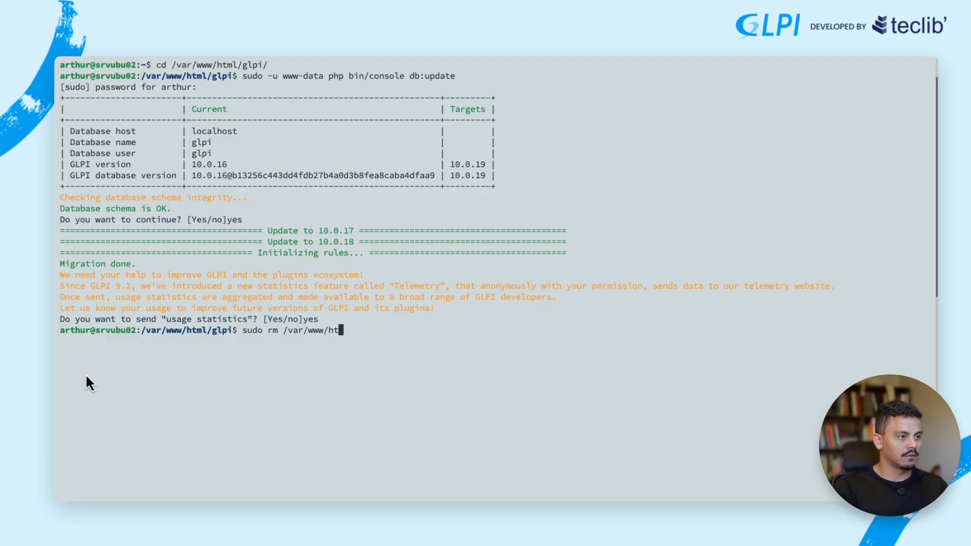
pyautogui.write('ml/glpi')
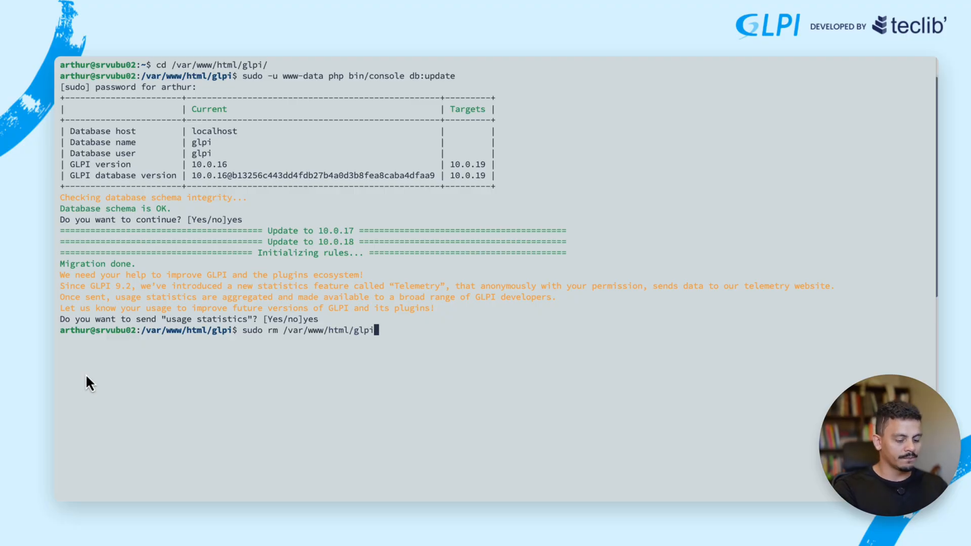
pyautogui.write('/install/install.php')
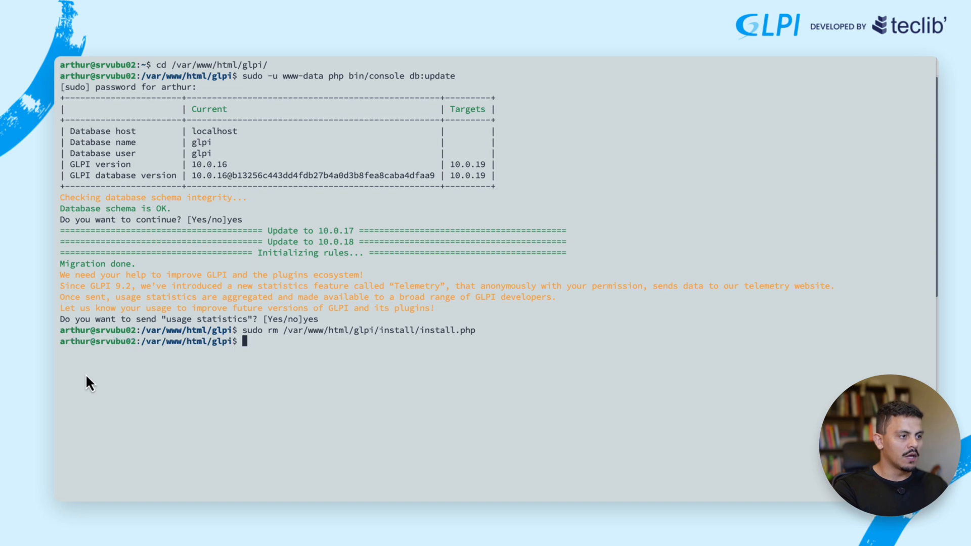
pyautogui.write('sudo rm /var/www/html/glpi/install/install.php')
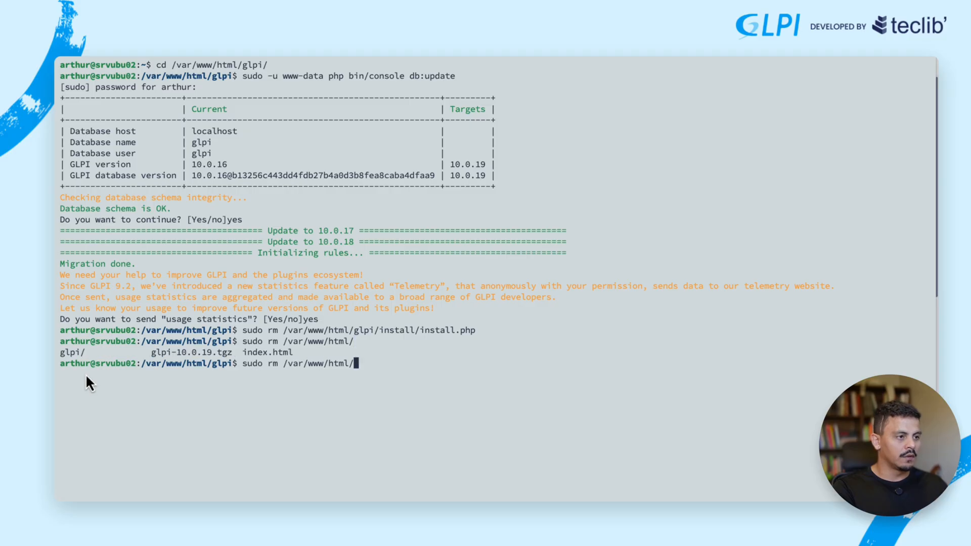
pyautogui.write('glp')
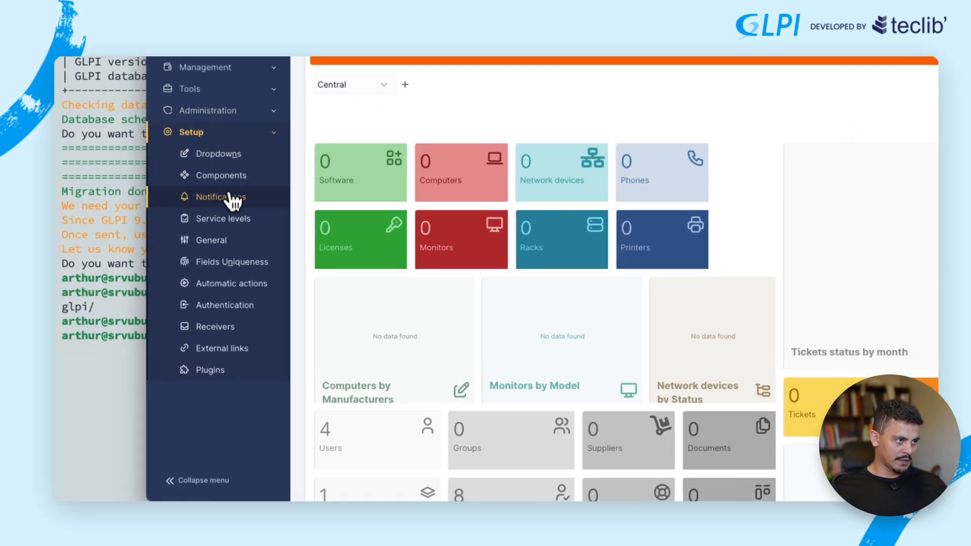
# Show GLPI's General setup information confirming version 10.0.19 in tarball mode.
pyautogui.click(210, 240)
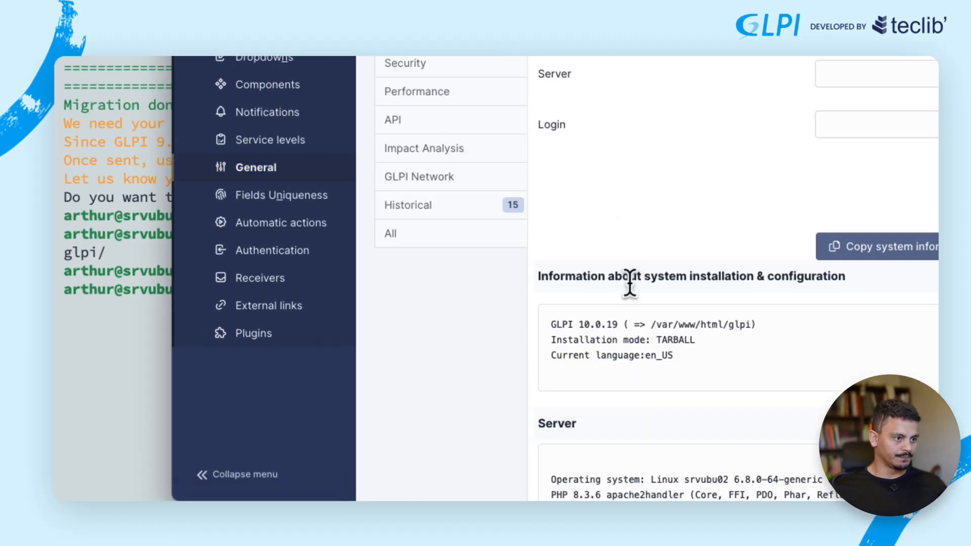